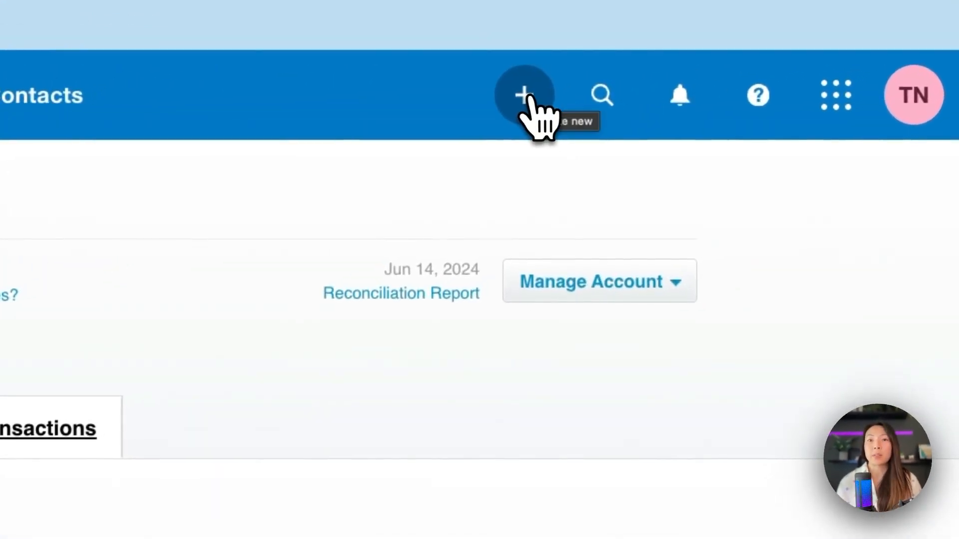
Start a new Spend Money transaction from the Create new menu
left_click(523, 95)
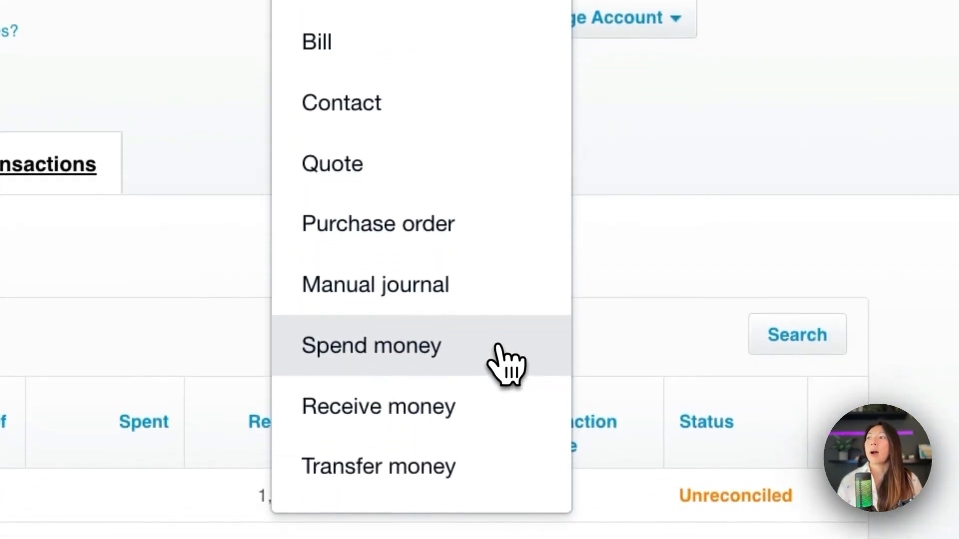
left_click(371, 346)
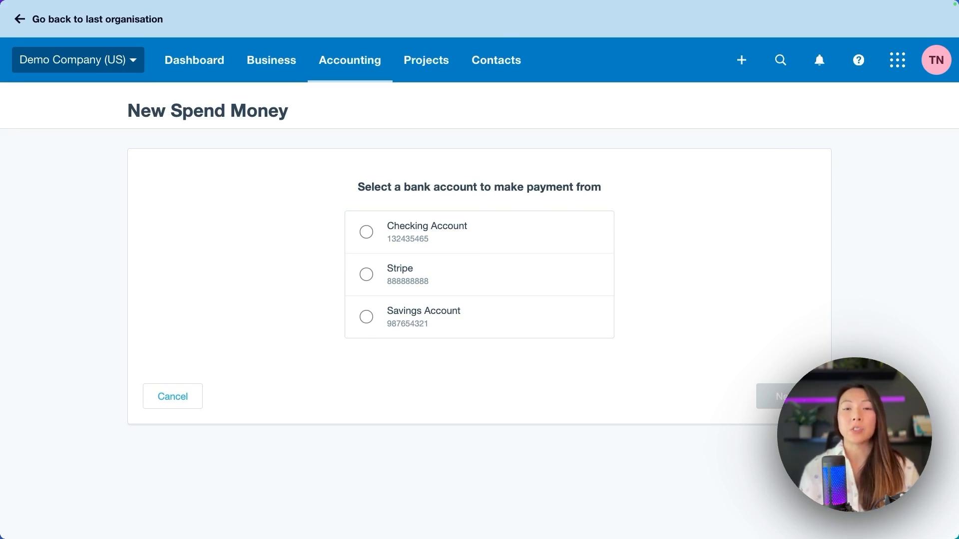
mouse_move(506, 239)
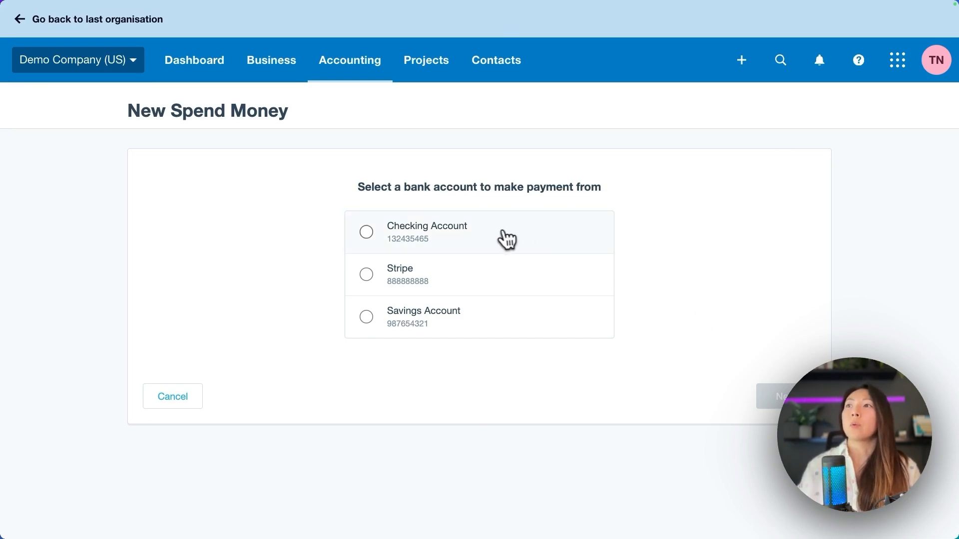
Choose Checking Account as the paying account and continue to the form
left_click(366, 232)
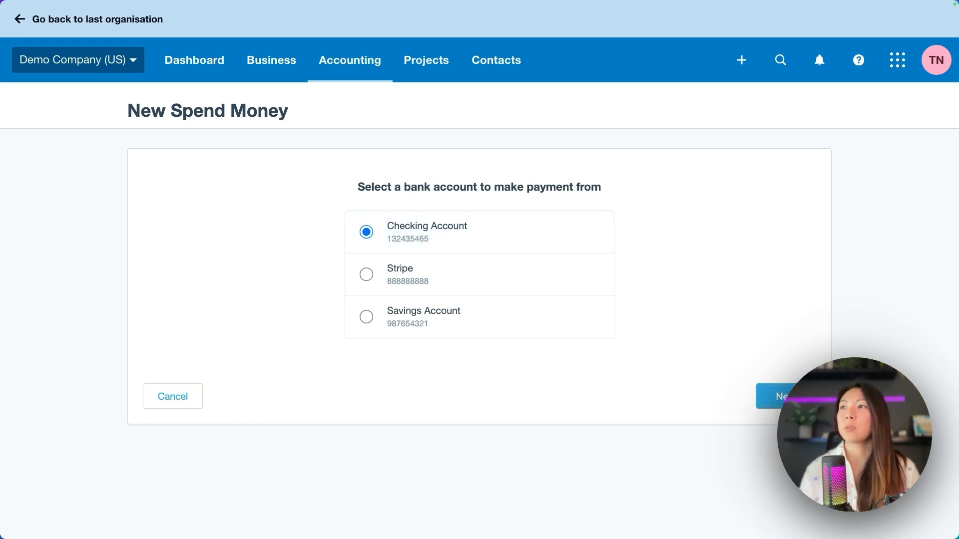
left_click(781, 396)
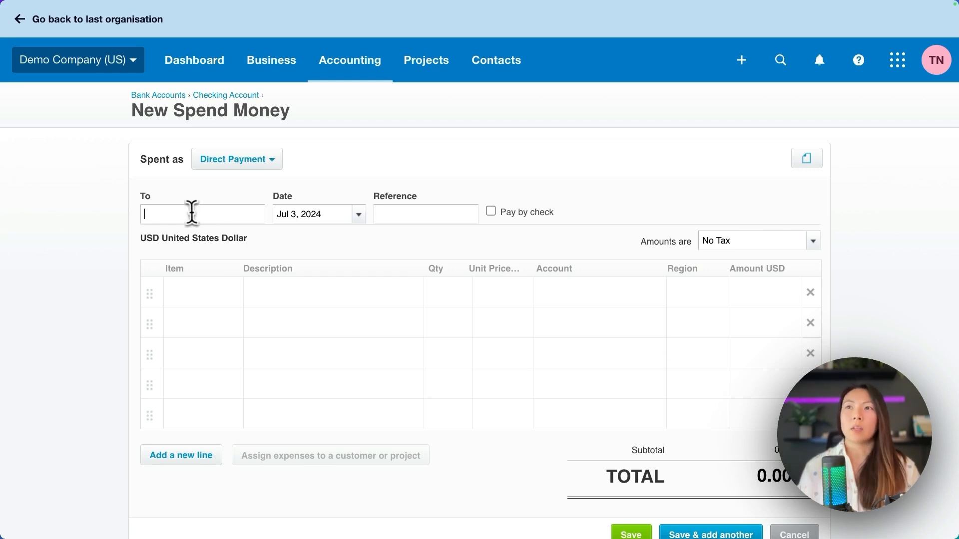
Pay Swanston Security for 'Job materials' at 59.55, coded to 500 - Cost of Goods Sold
type("Swanston")
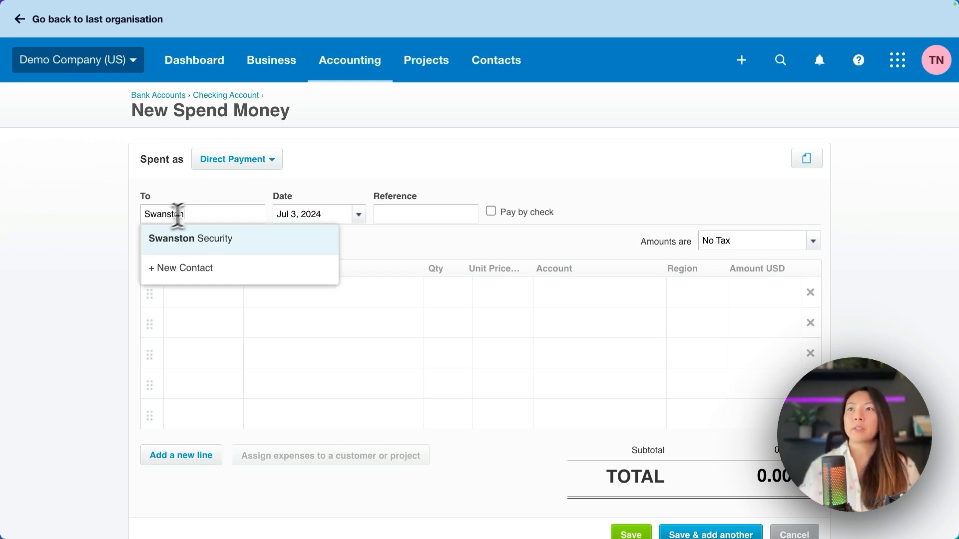
left_click(191, 239)
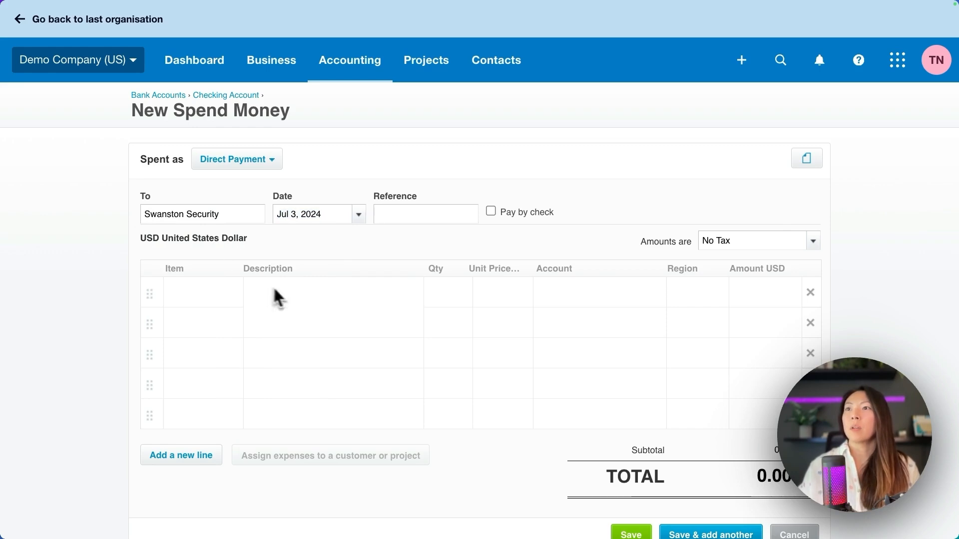
type("Job materials")
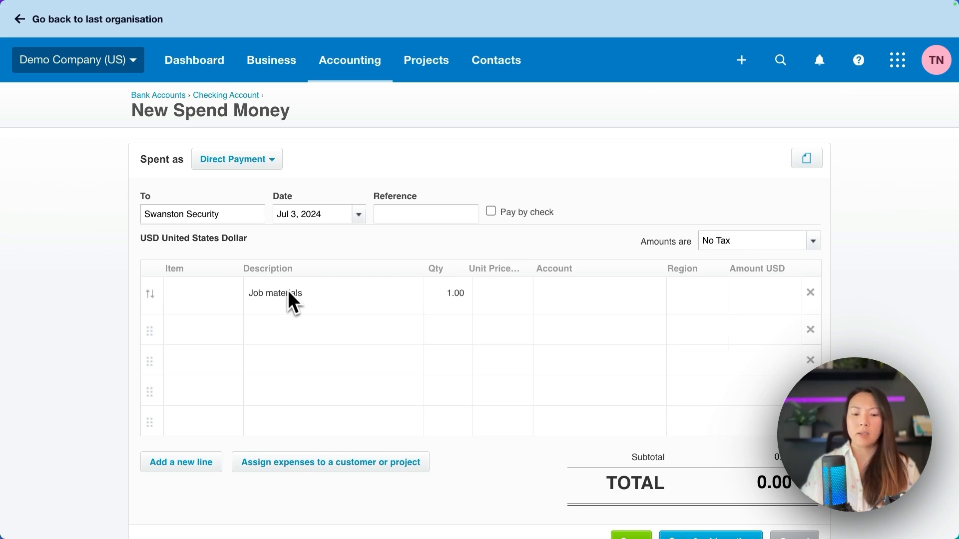
type("59.55")
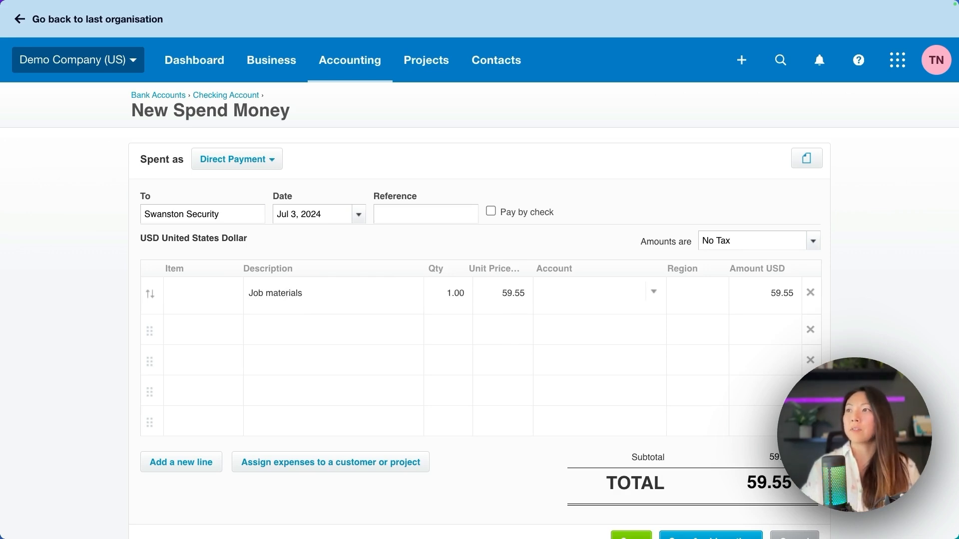
type("cog")
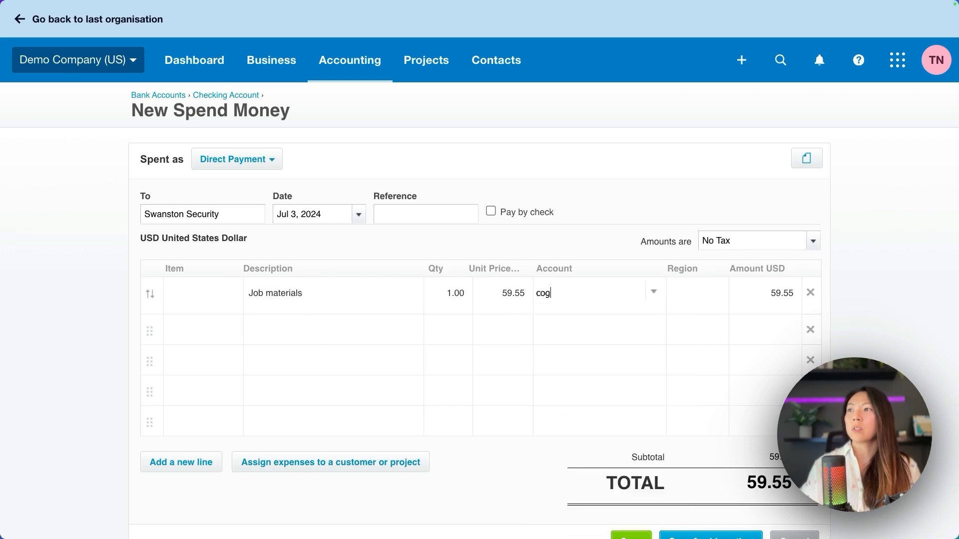
key("Backspace")
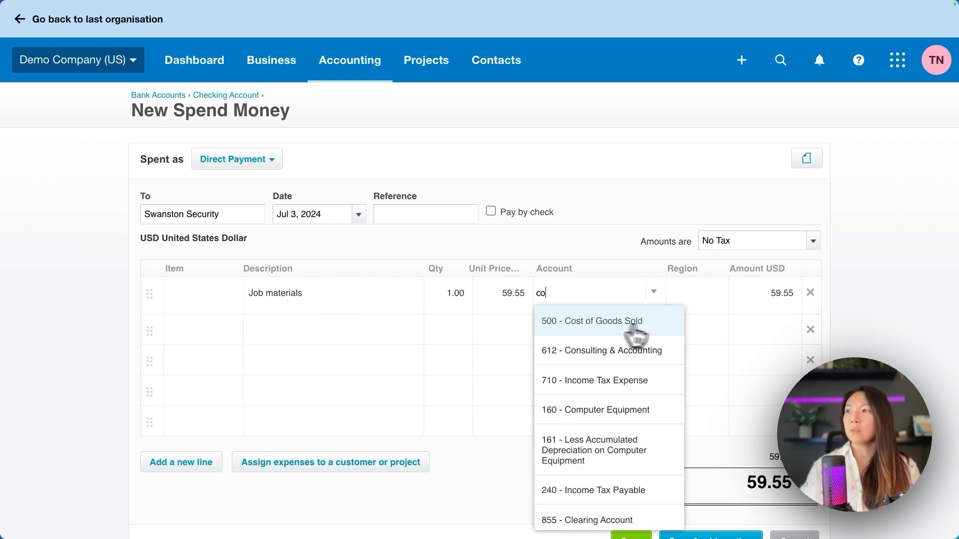
left_click(591, 321)
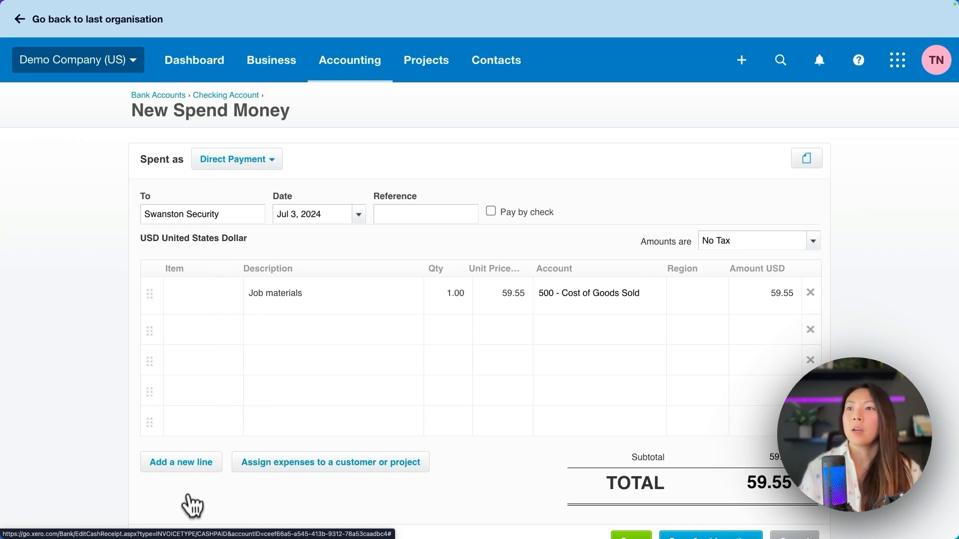
mouse_move(330, 462)
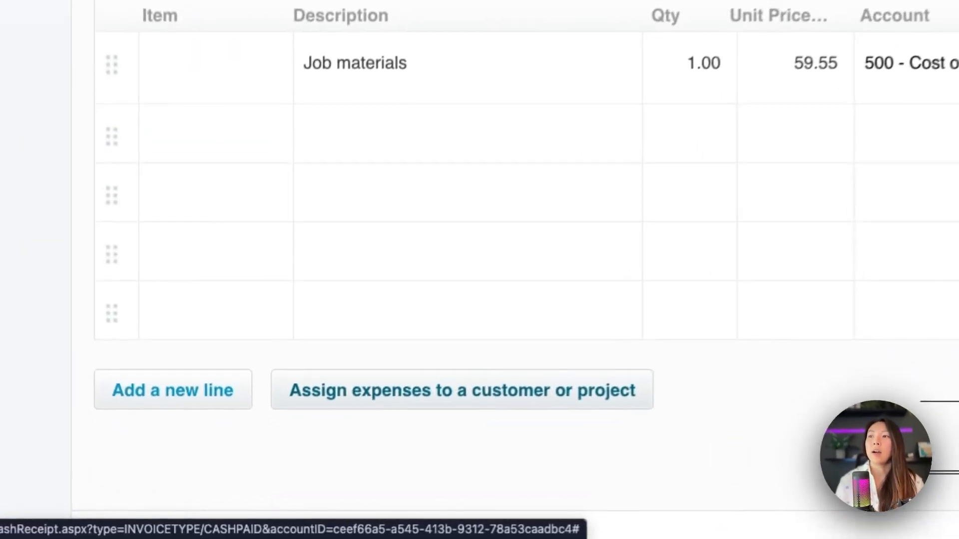
Assign the Job materials line as a billable expense to customer ABC Furniture
left_click(469, 390)
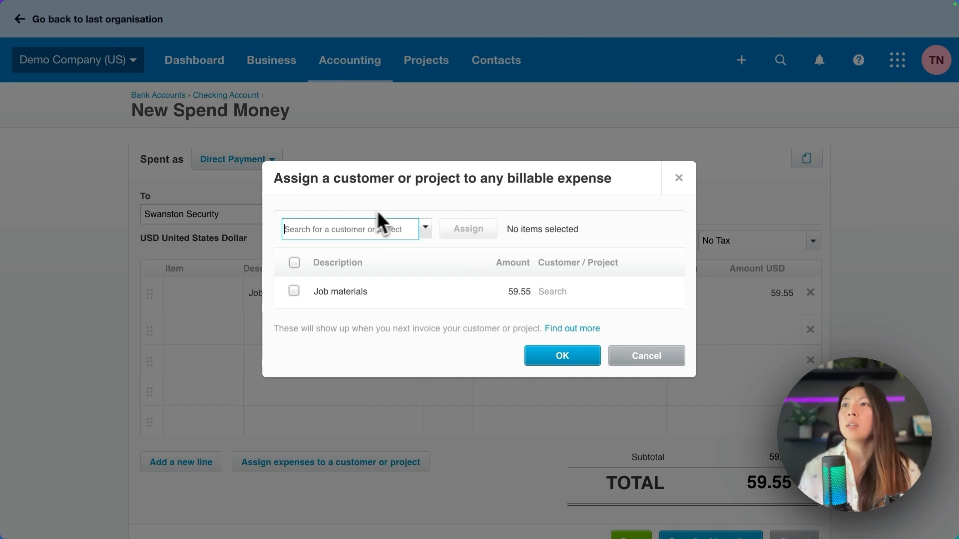
type("abc")
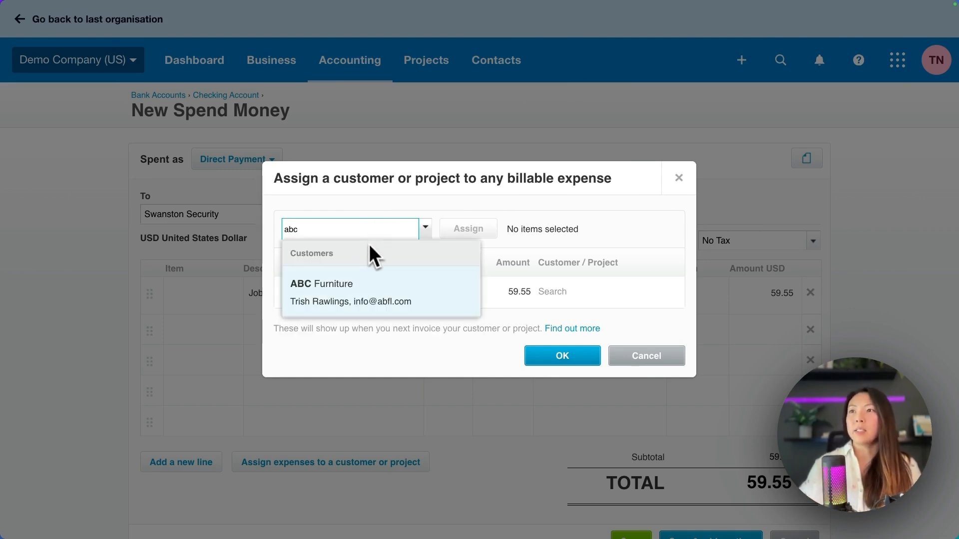
left_click(320, 283)
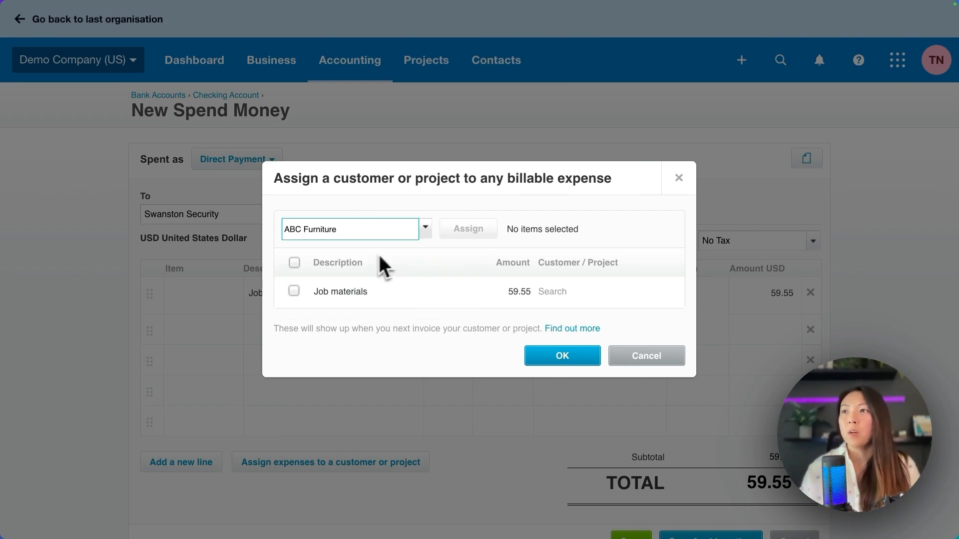
left_click(294, 291)
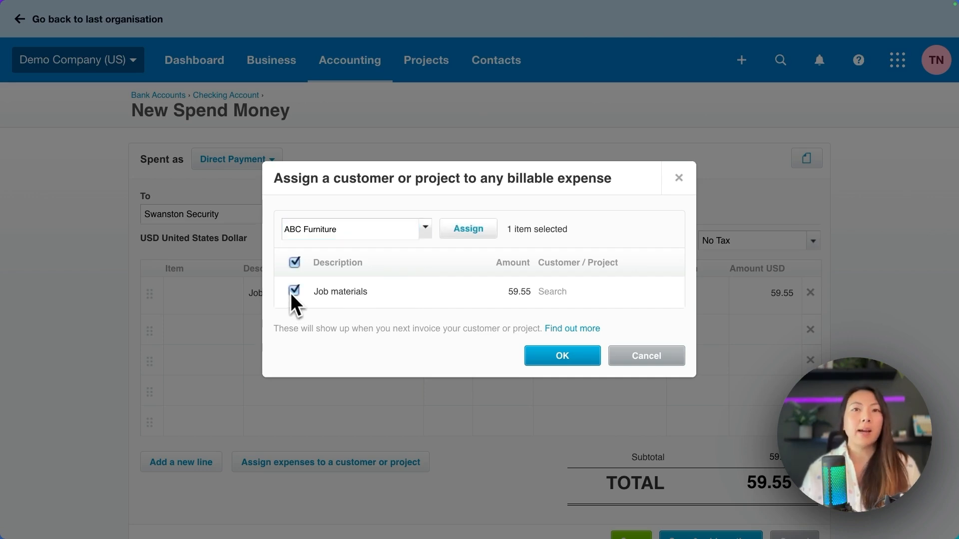
mouse_move(455, 318)
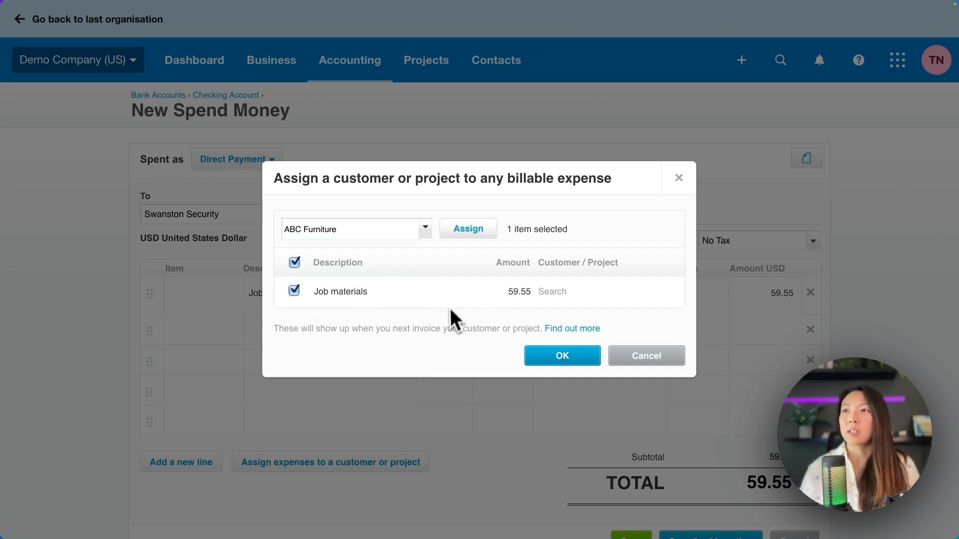
mouse_move(299, 312)
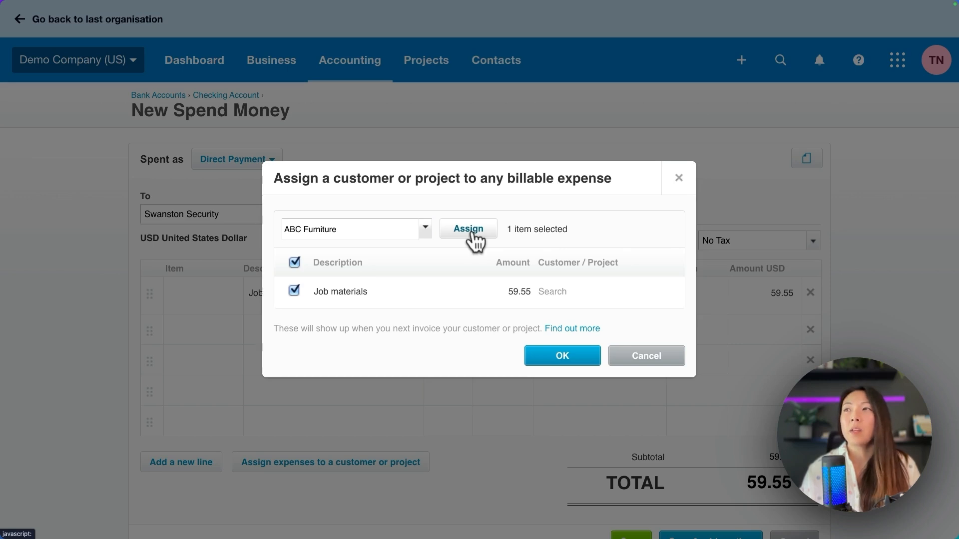
left_click(467, 228)
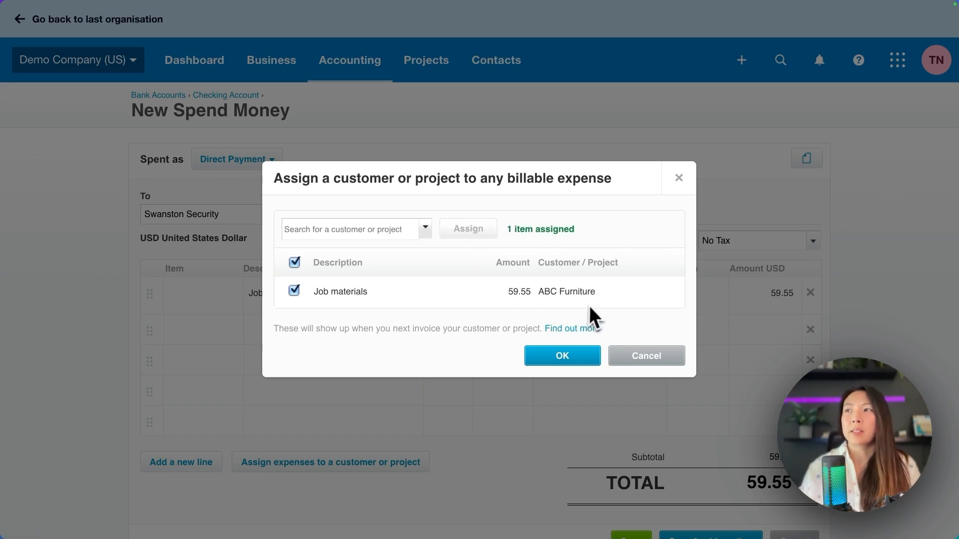
mouse_move(603, 330)
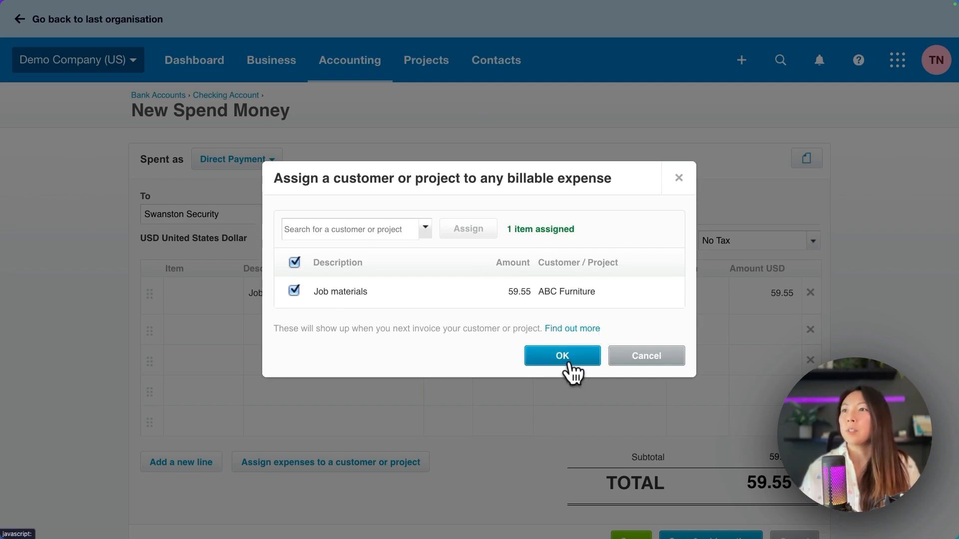
left_click(561, 355)
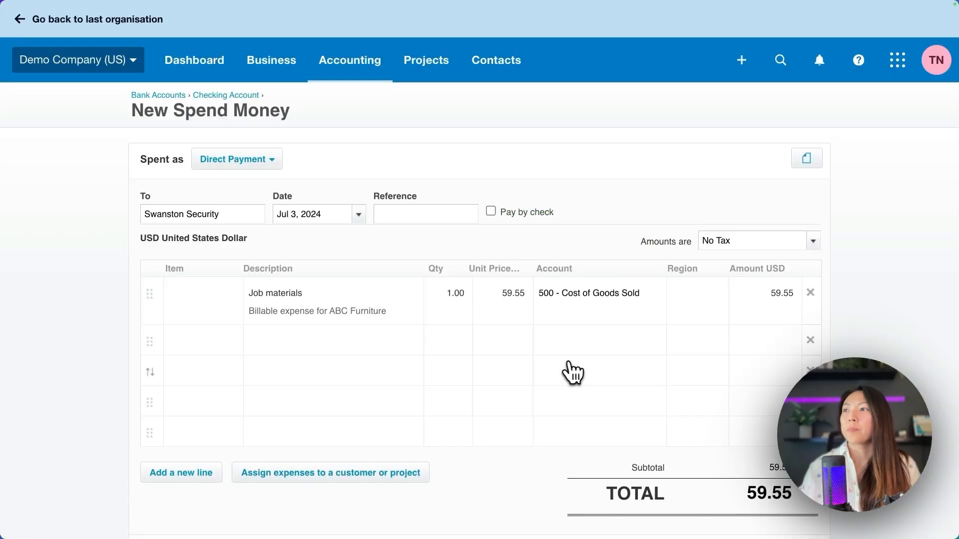
Save the 59.55 Swanston Security spend money and review it in Account transactions
scroll("down", 3)
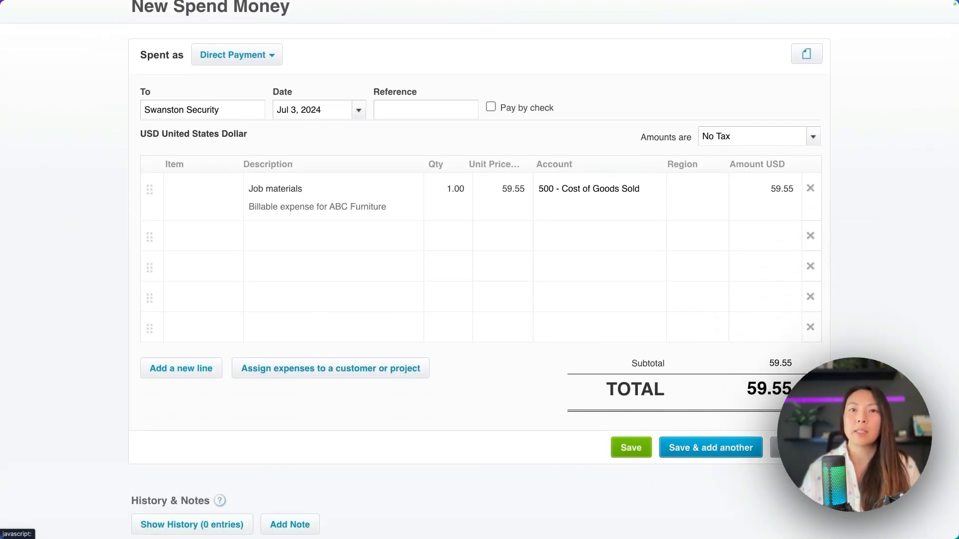
left_click(631, 447)
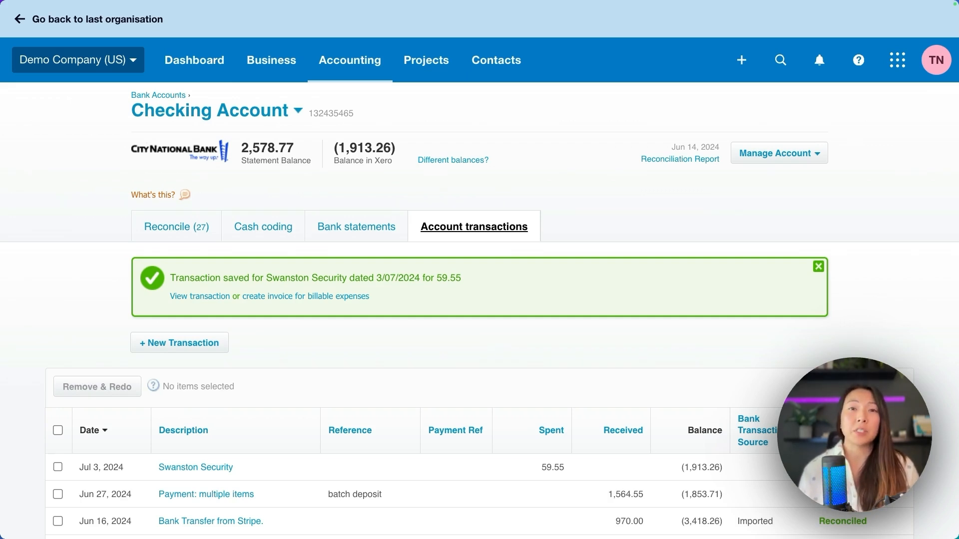
mouse_move(472, 259)
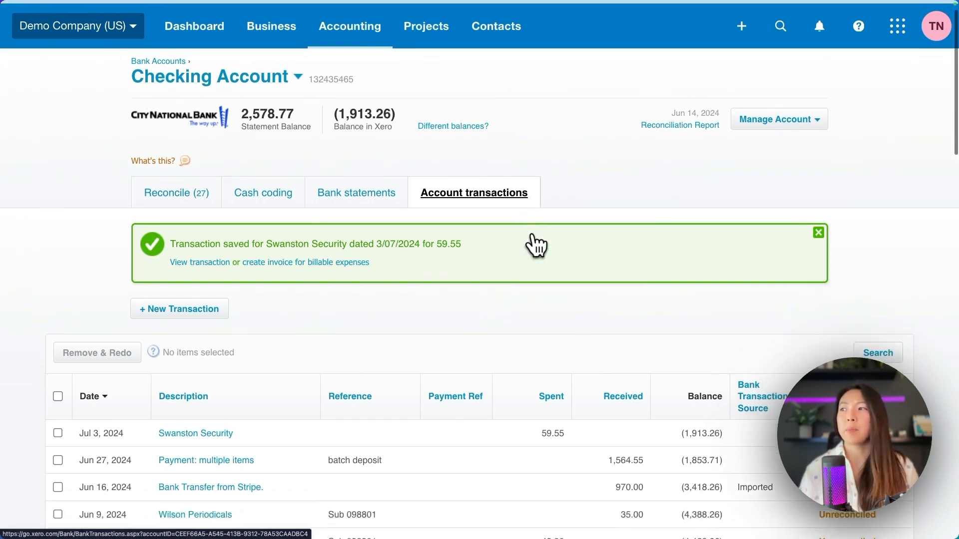
scroll("down", 3)
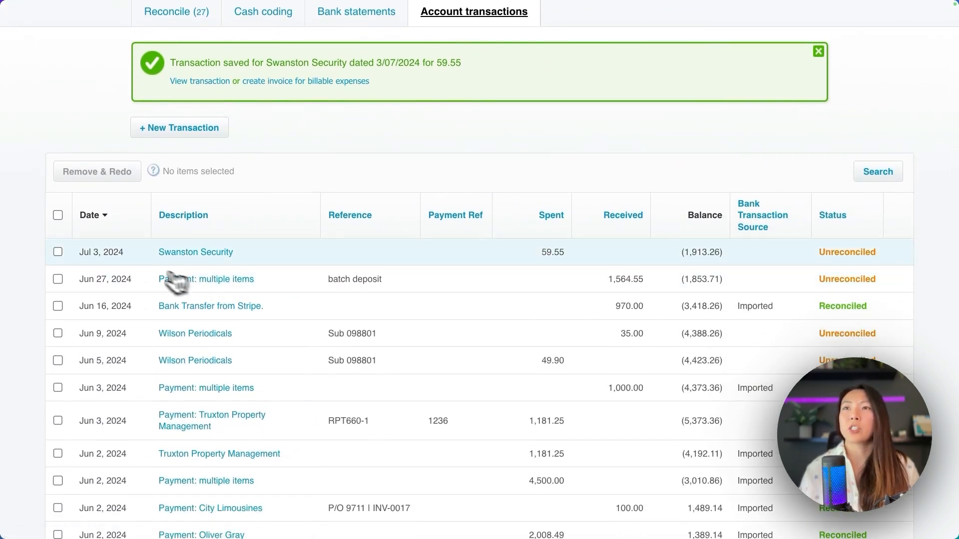
mouse_move(138, 266)
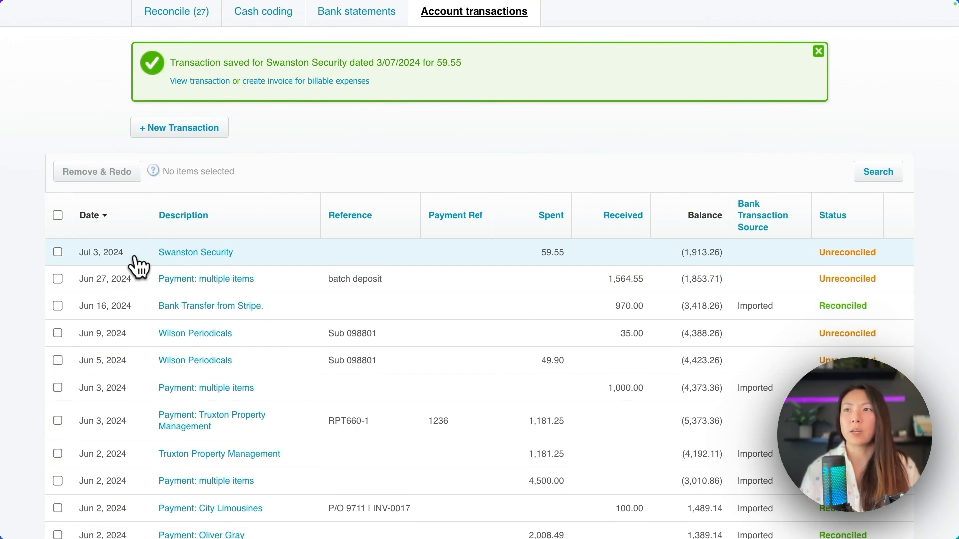
mouse_move(259, 273)
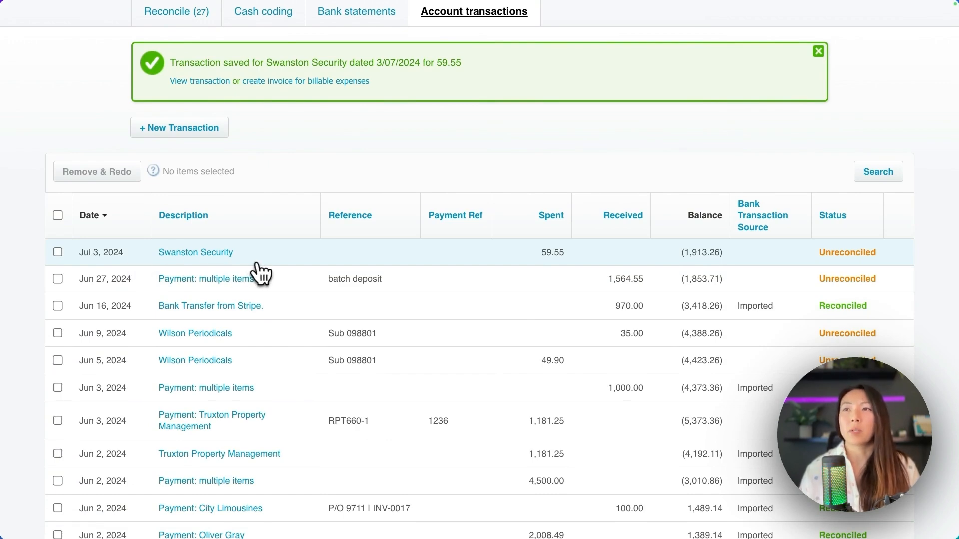
mouse_move(572, 269)
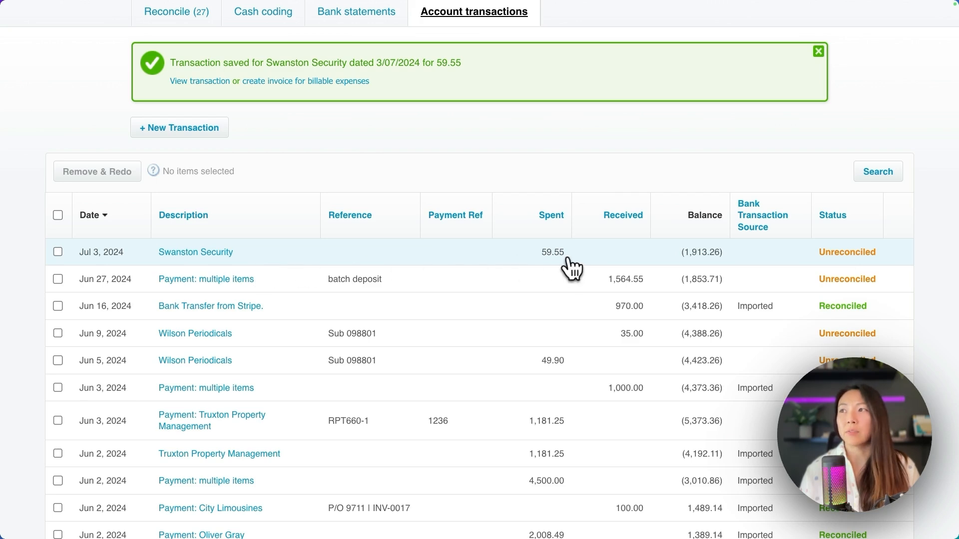
mouse_move(829, 272)
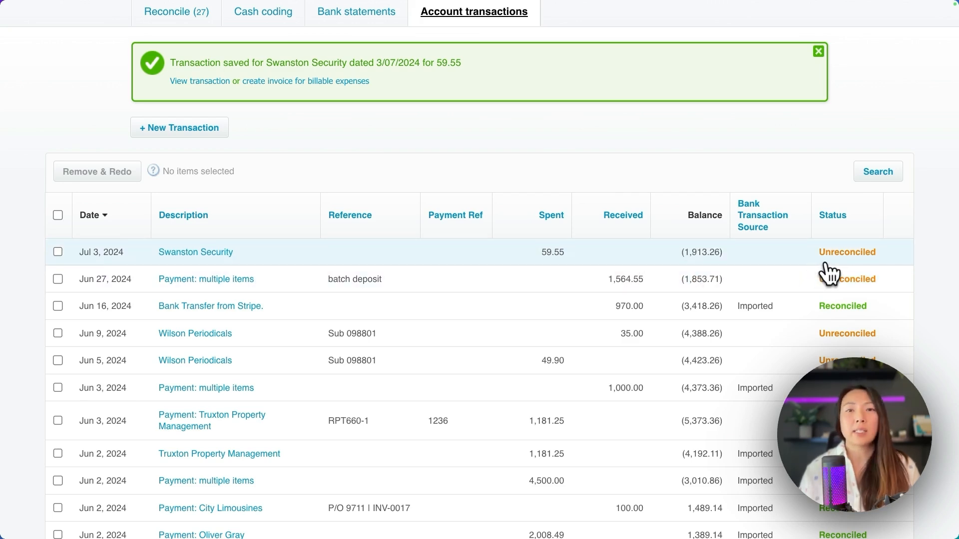
mouse_move(807, 272)
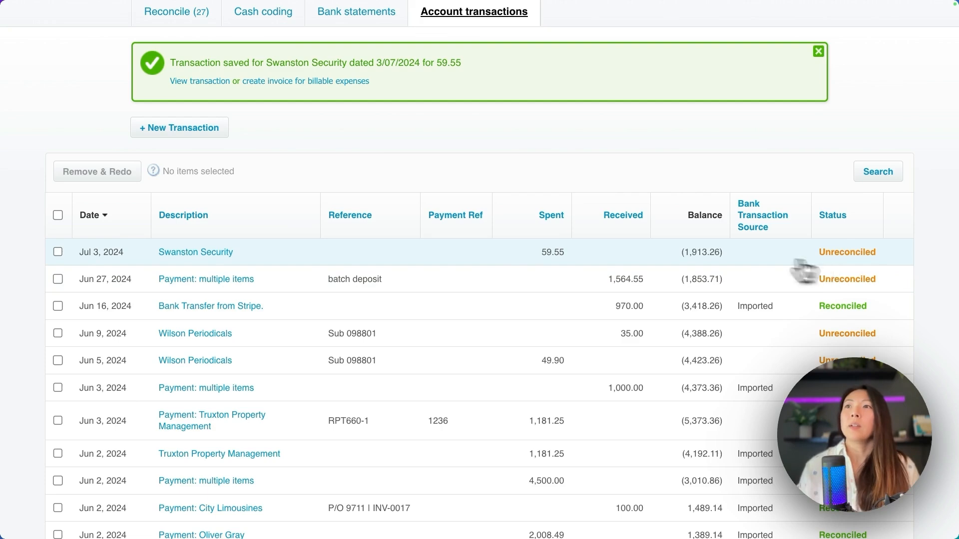
scroll("down", 3)
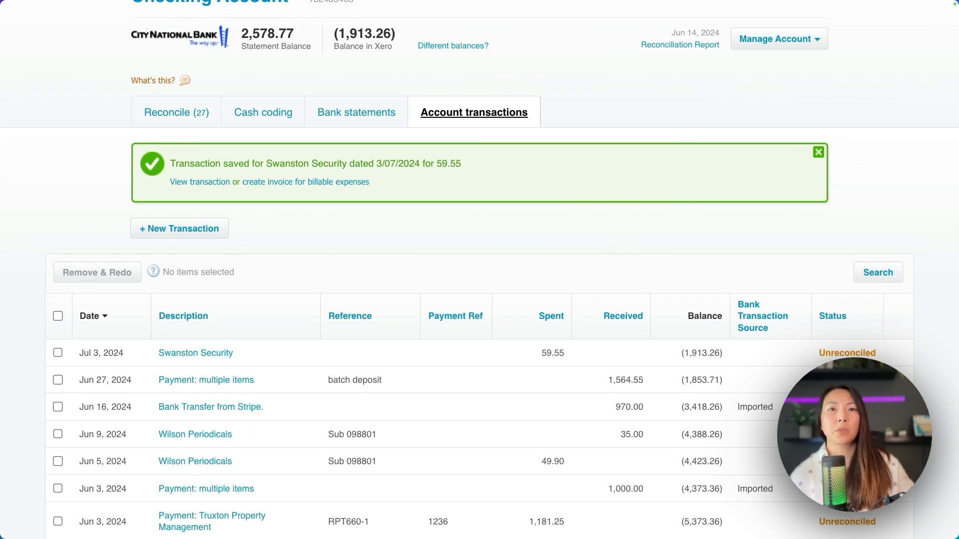
mouse_move(474, 256)
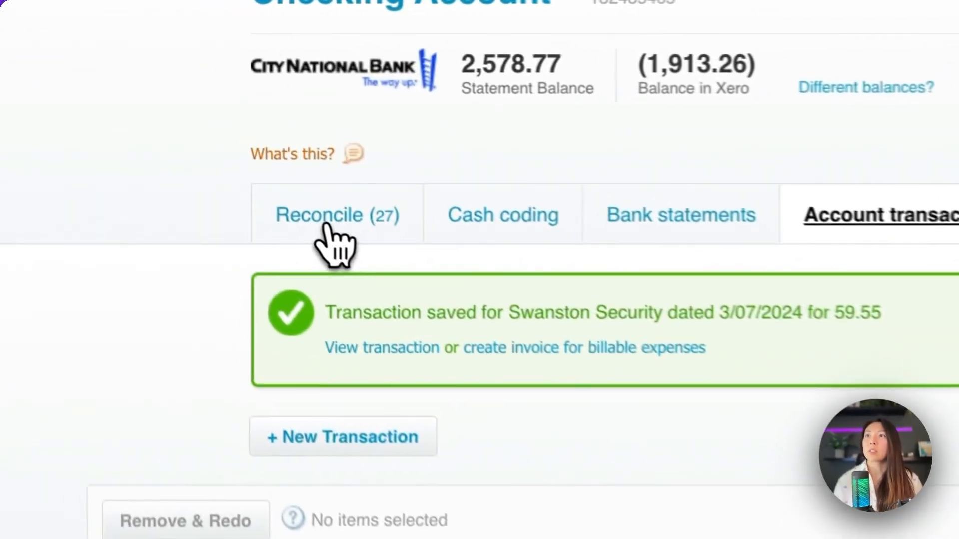
Confirm the match for the 59.55 Swanston Security statement line on the Reconcile tab
scroll("up", 3)
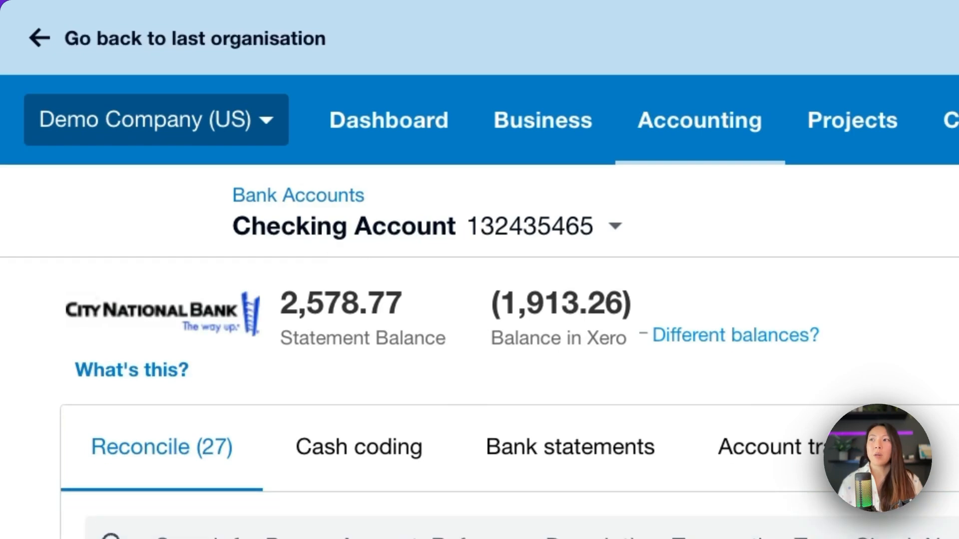
scroll("down", 3)
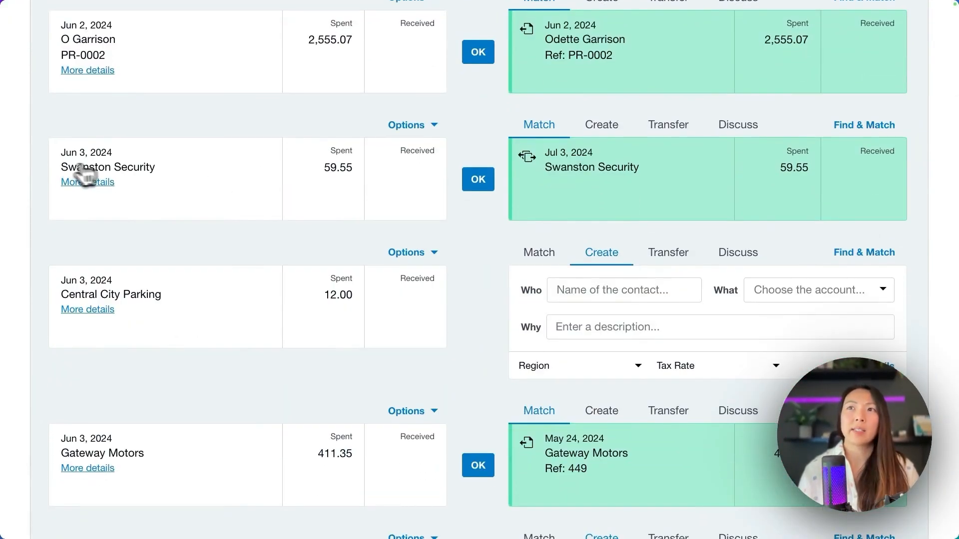
mouse_move(244, 204)
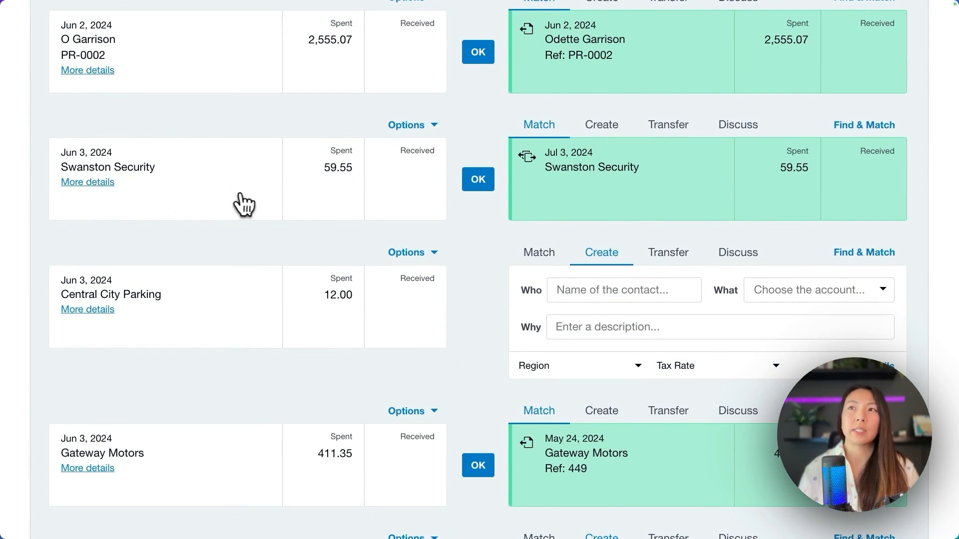
mouse_move(302, 216)
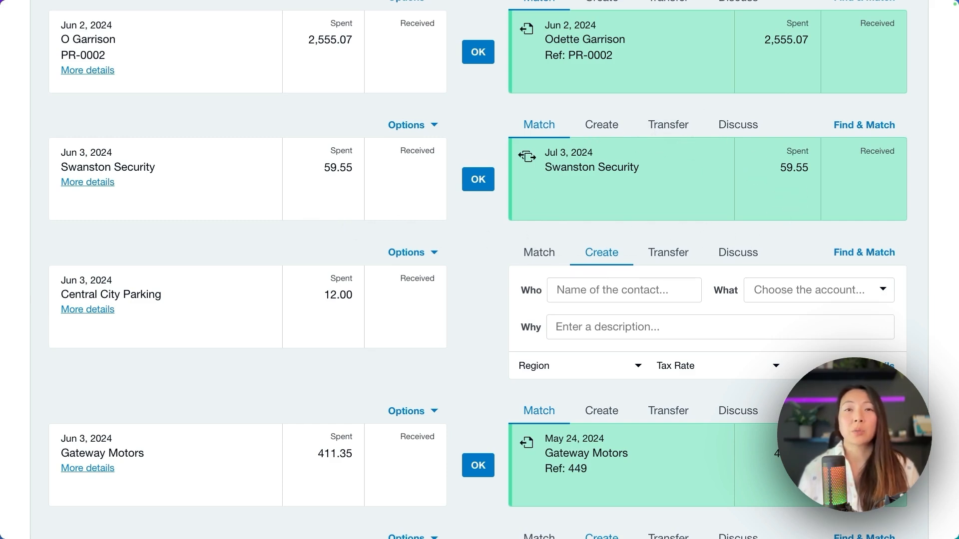
mouse_move(795, 244)
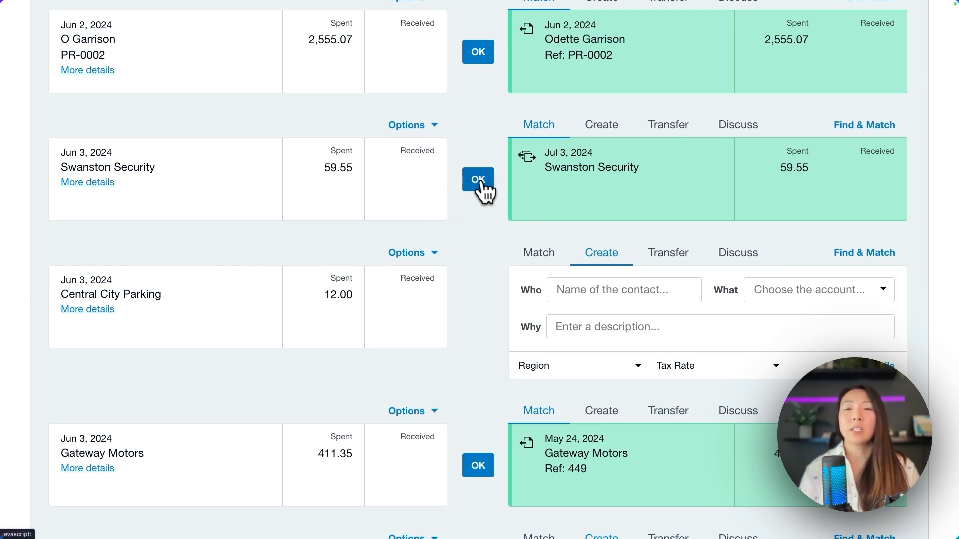
mouse_move(569, 260)
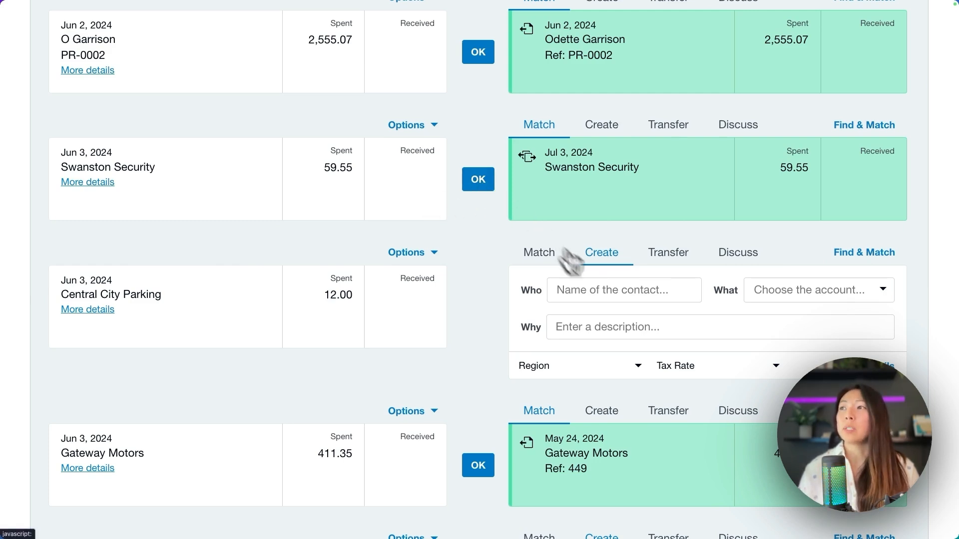
mouse_move(478, 179)
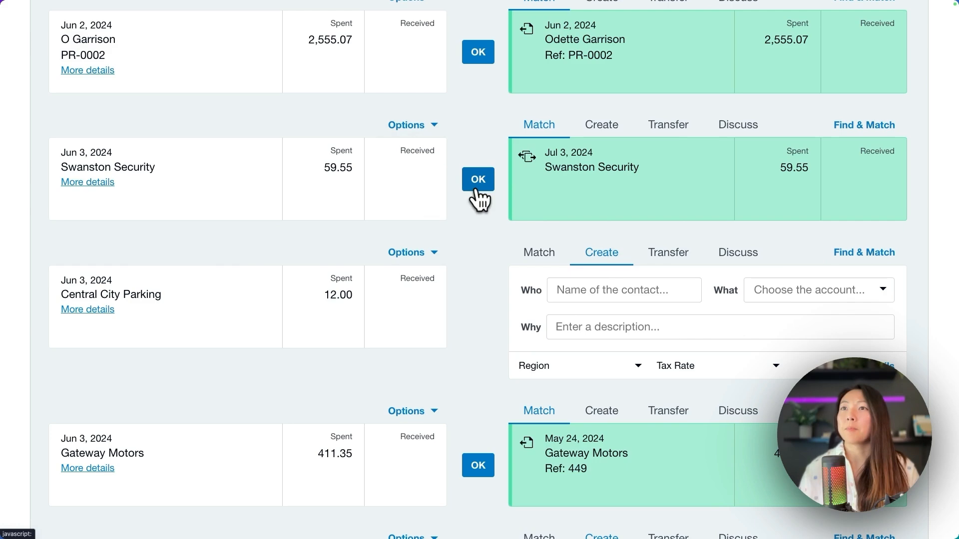
left_click(477, 179)
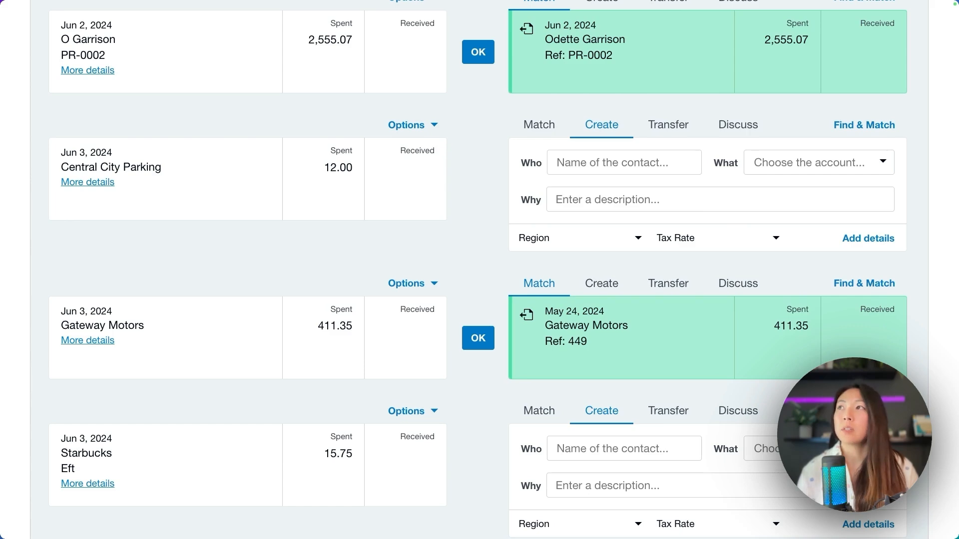
scroll("down", 3)
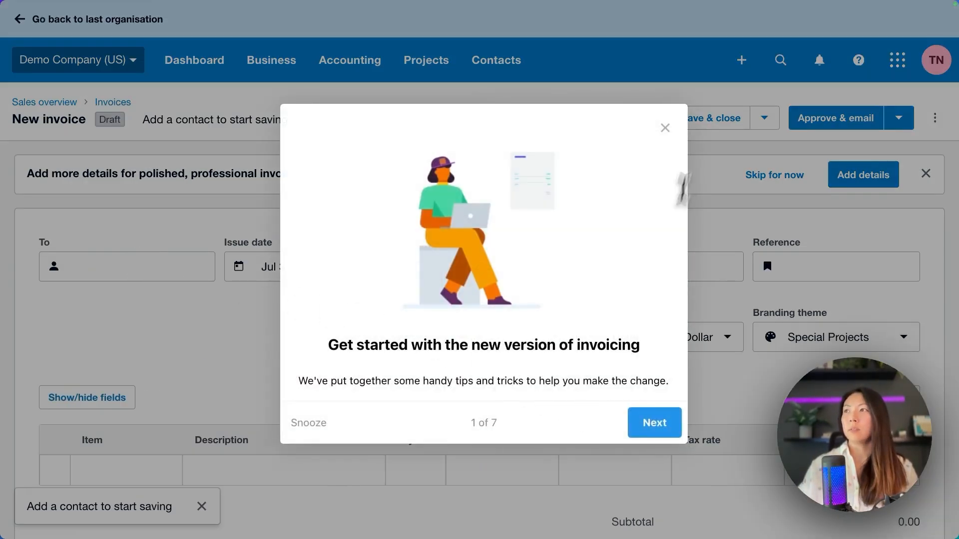
Dismiss the invoicing tips and address invoice INV-0043 to ABC Furniture
left_click(665, 128)
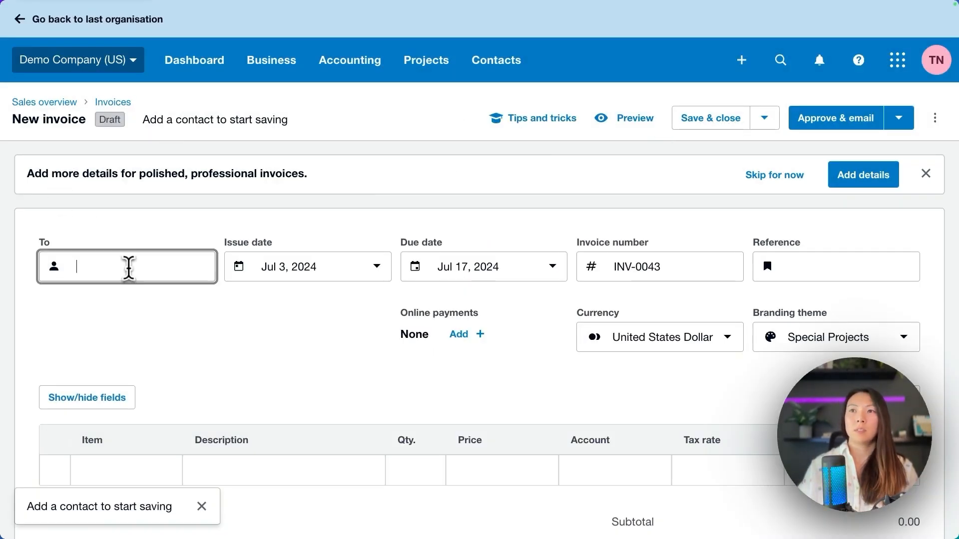
type("abc")
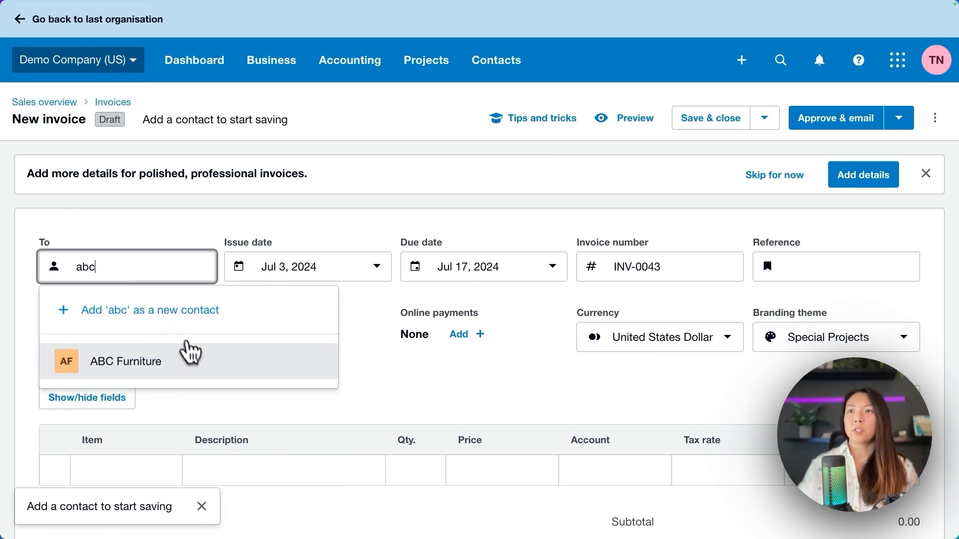
left_click(126, 360)
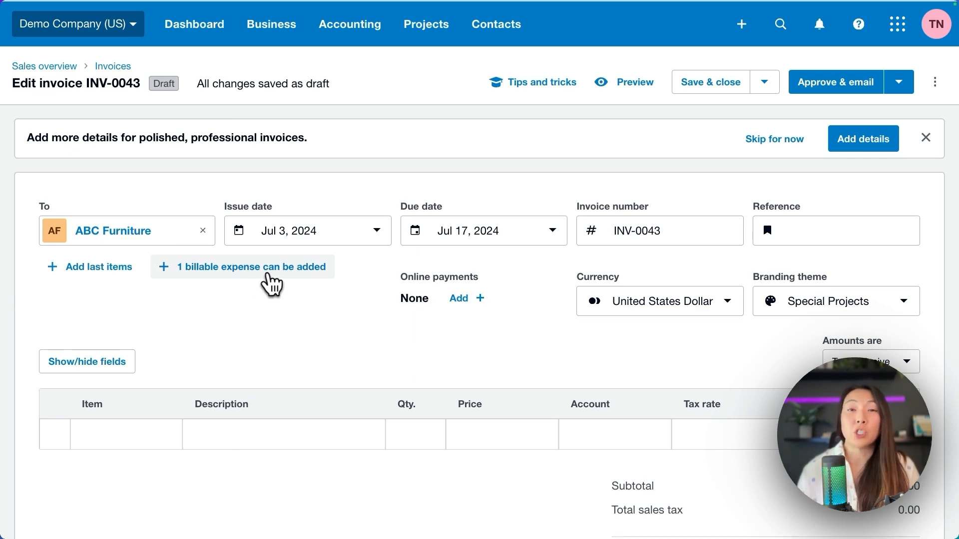
Add the 59.55 Swanston Security job materials billable expense as one invoice line
left_click(249, 266)
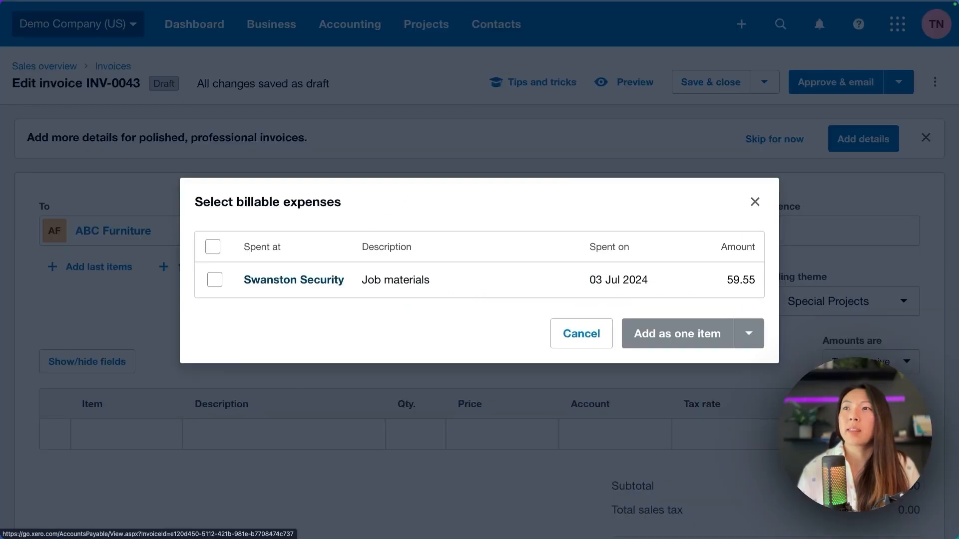
mouse_move(213, 247)
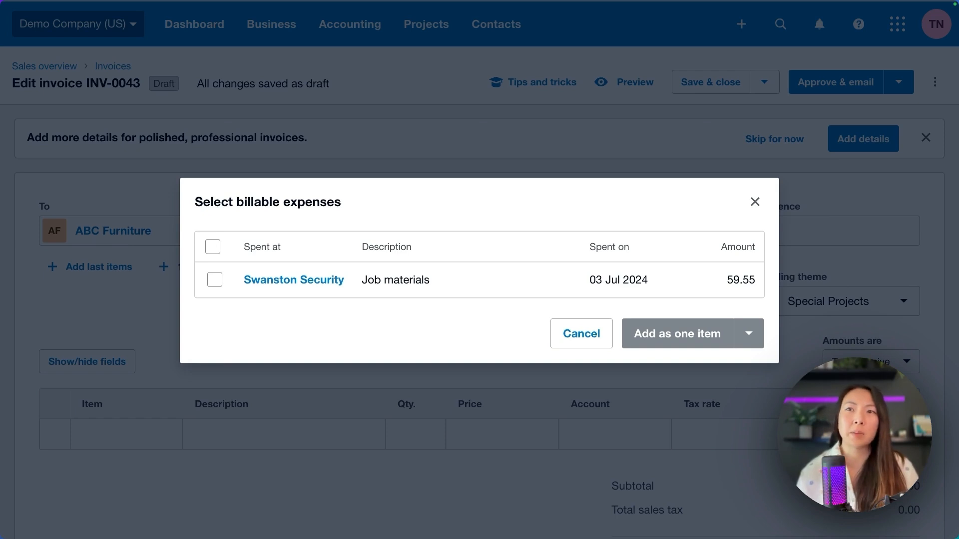
left_click(212, 246)
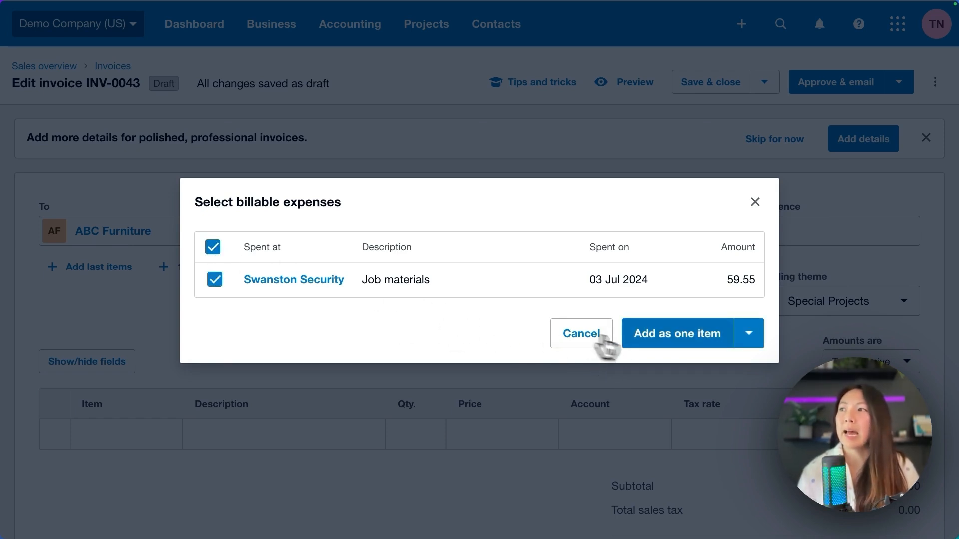
left_click(676, 334)
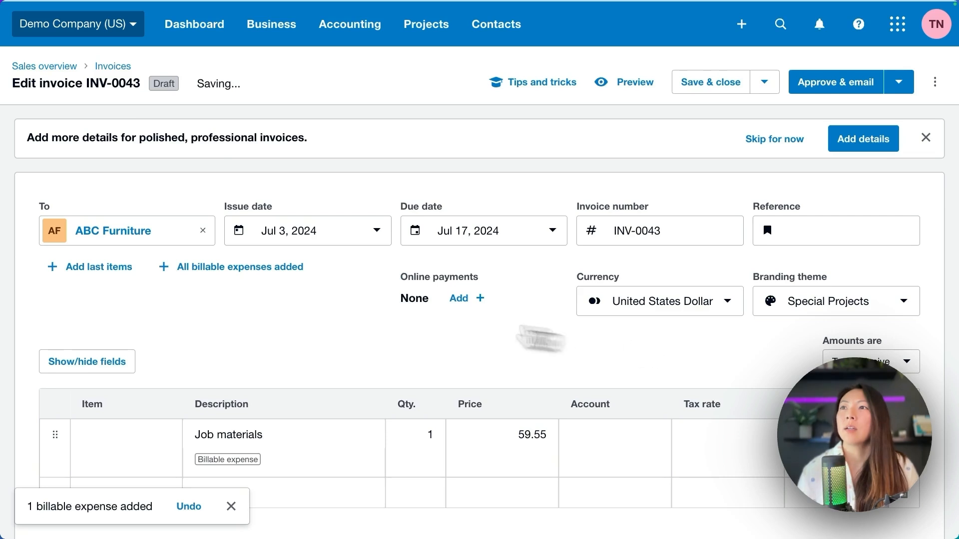
Add a 'Remaining 50% project' line at 5000.00 to 400 - Sales
scroll("down", 3)
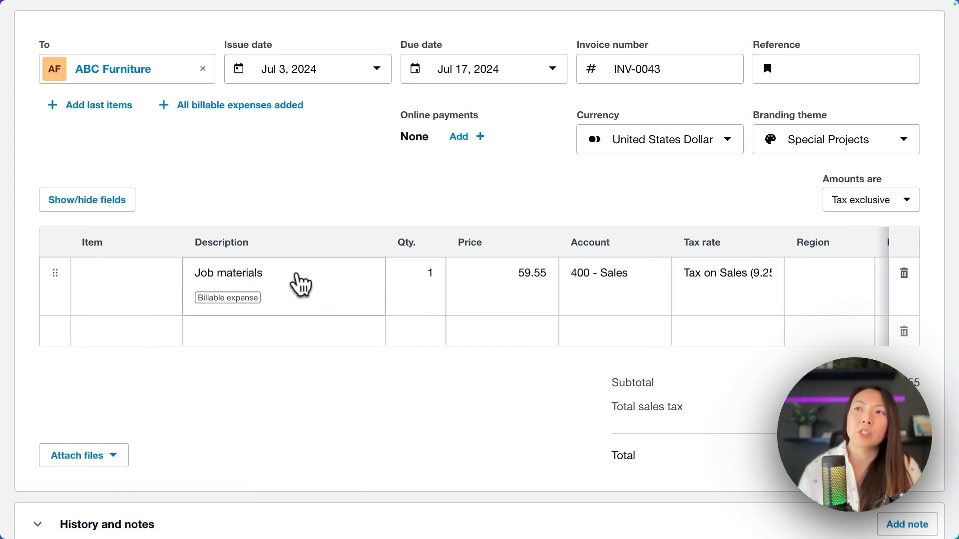
mouse_move(309, 288)
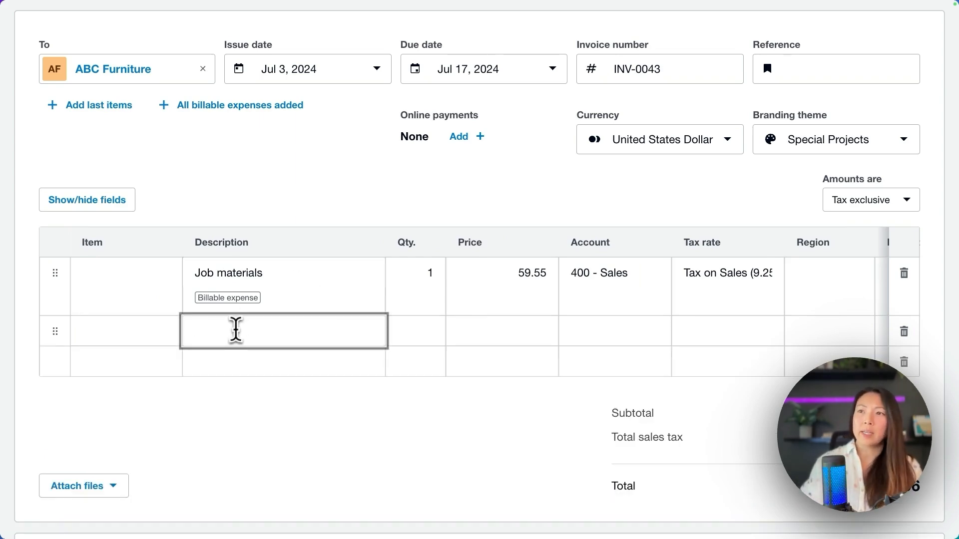
type("Remaining")
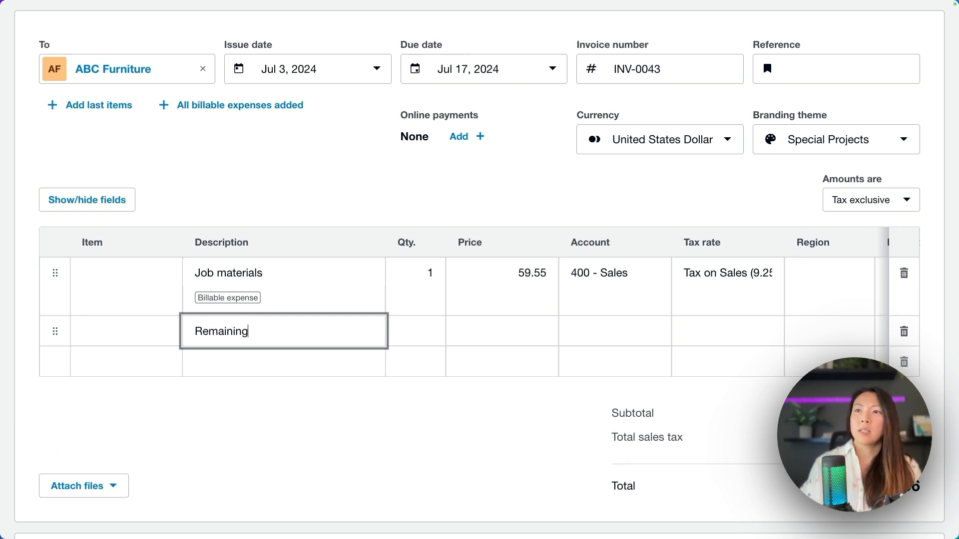
type("50%")
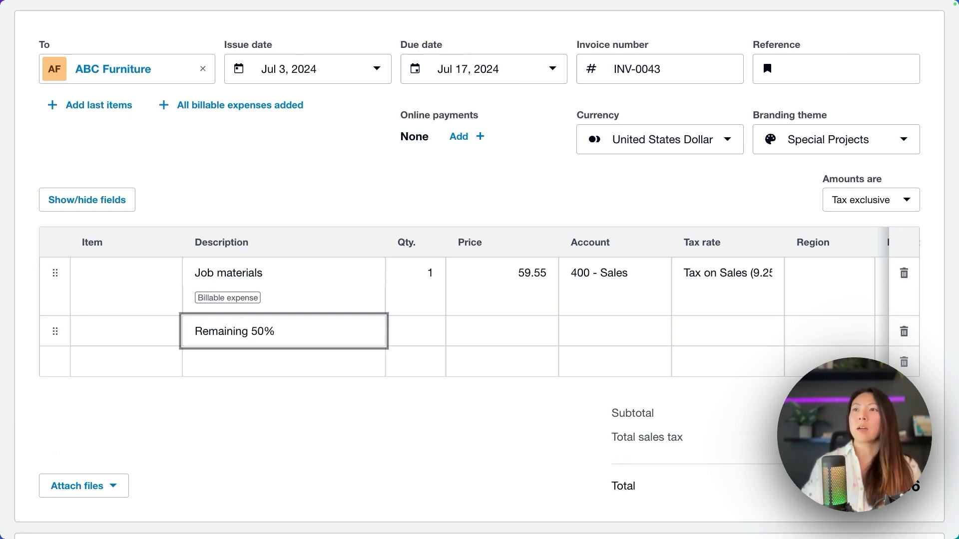
type("proje")
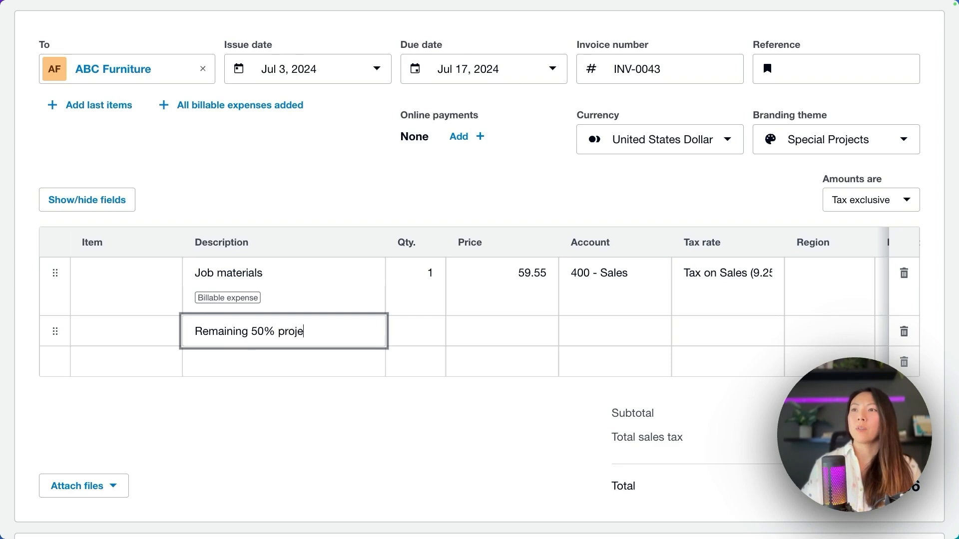
left_click(501, 331)
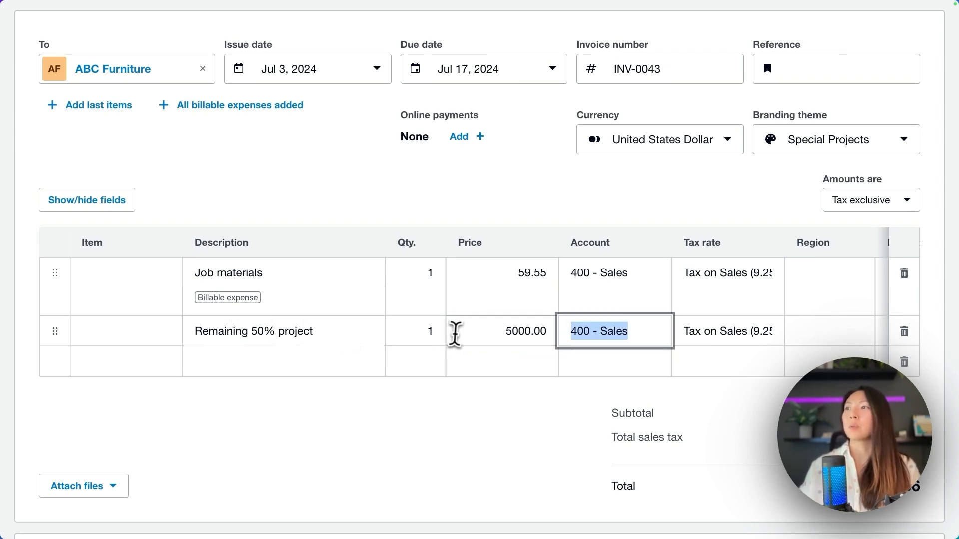
scroll("down", 3)
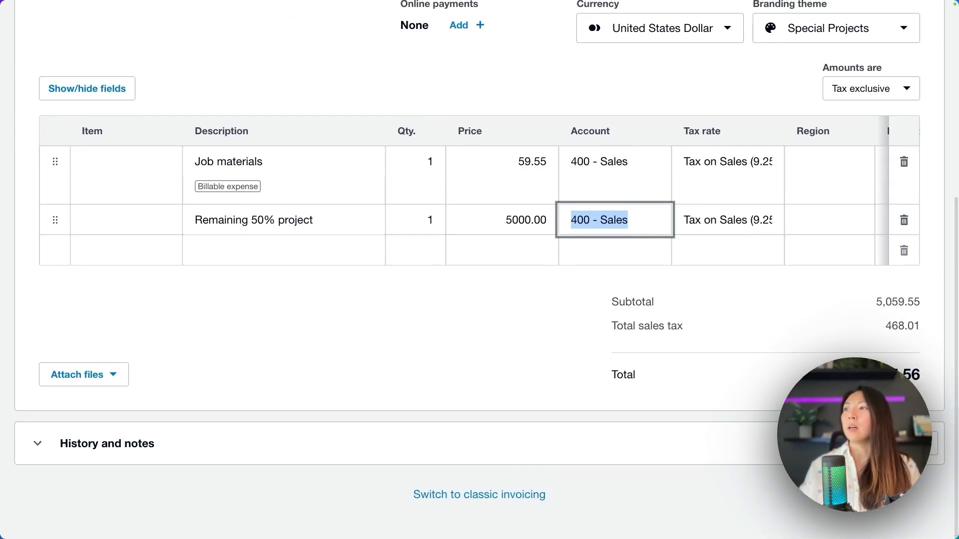